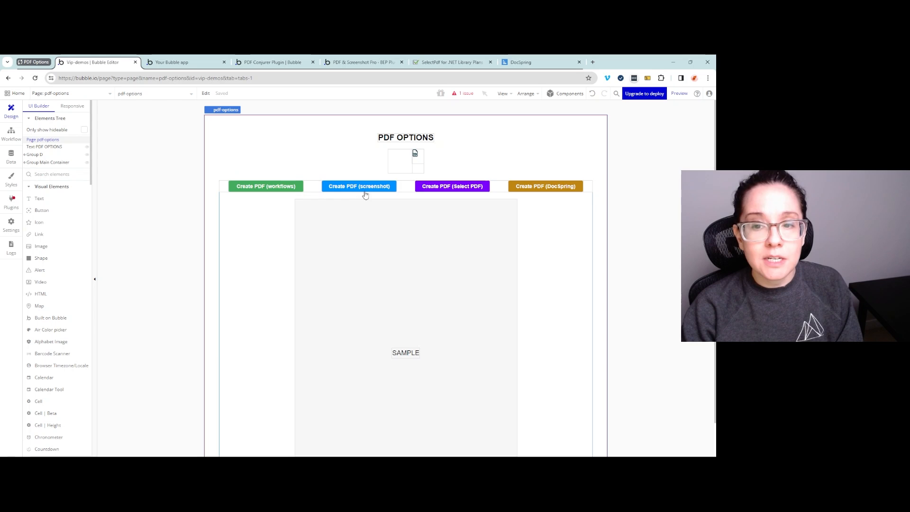
Step: Select the SAMPLE area on the page that gets captured into the PDF
left_click(359, 186)
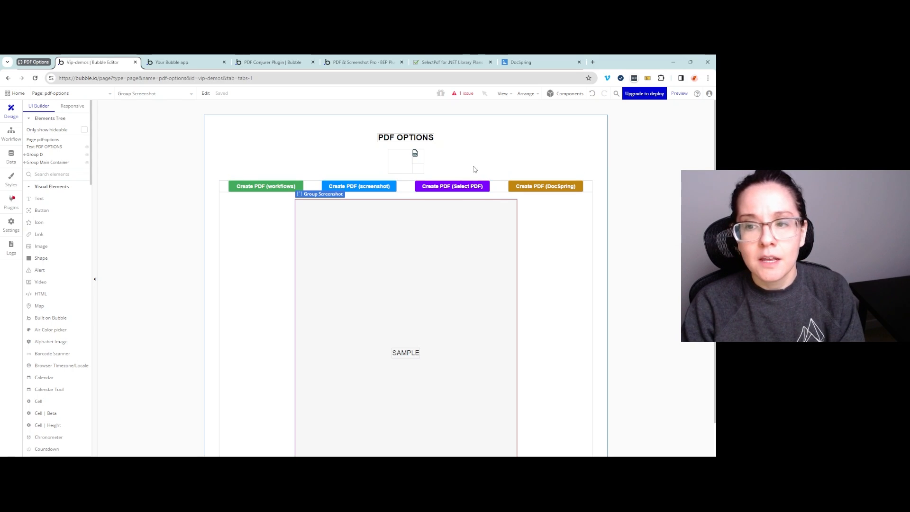
mouse_move(467, 174)
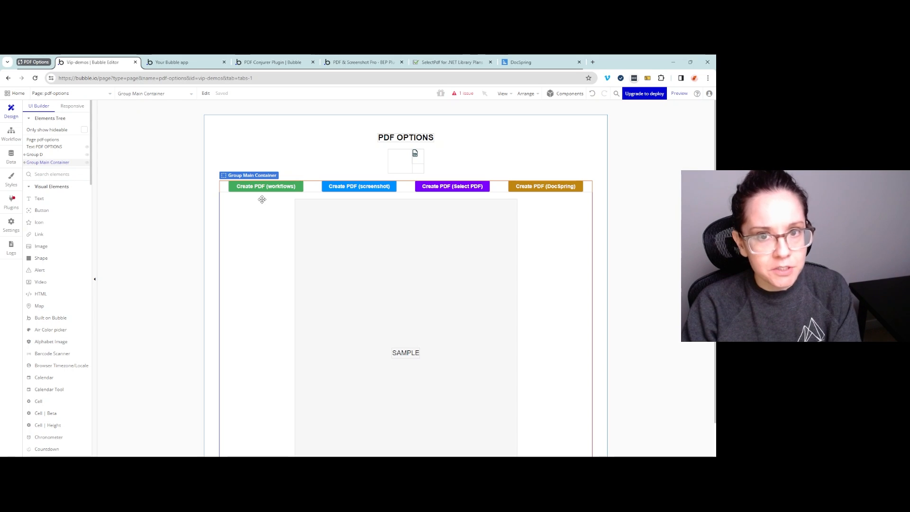
mouse_move(266, 186)
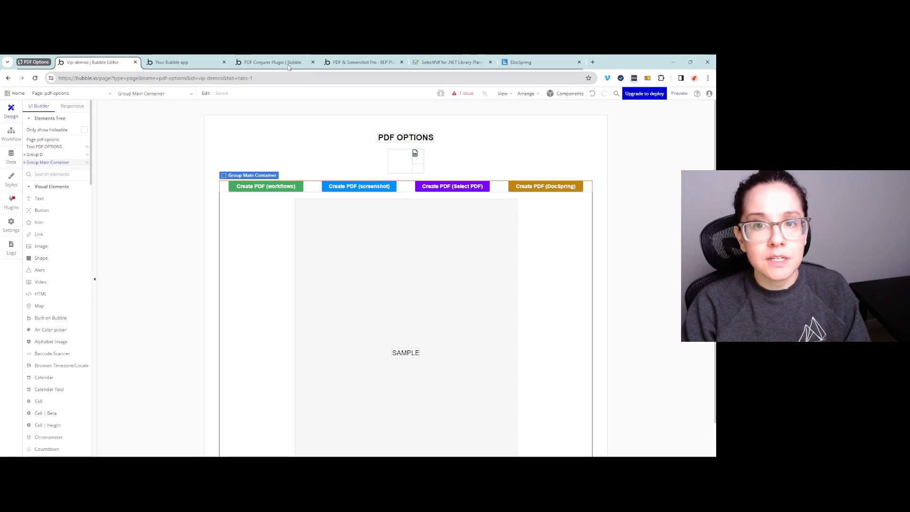
left_click(273, 62)
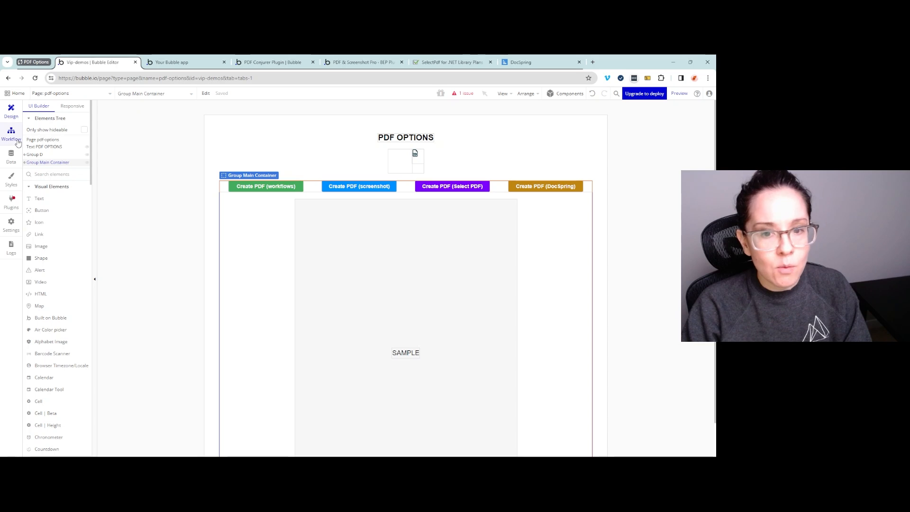
left_click(265, 186)
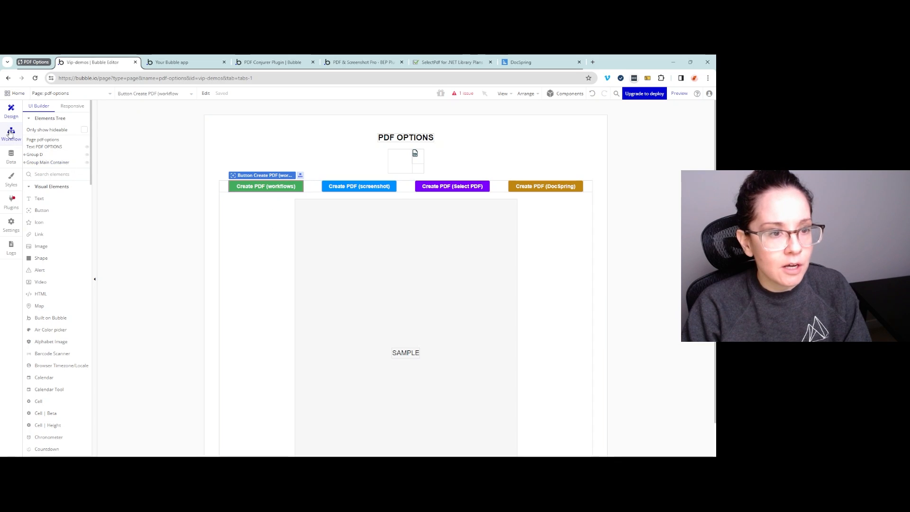
Step: Open the workflows button's click workflow and browse the list of addable actions
left_click(10, 135)
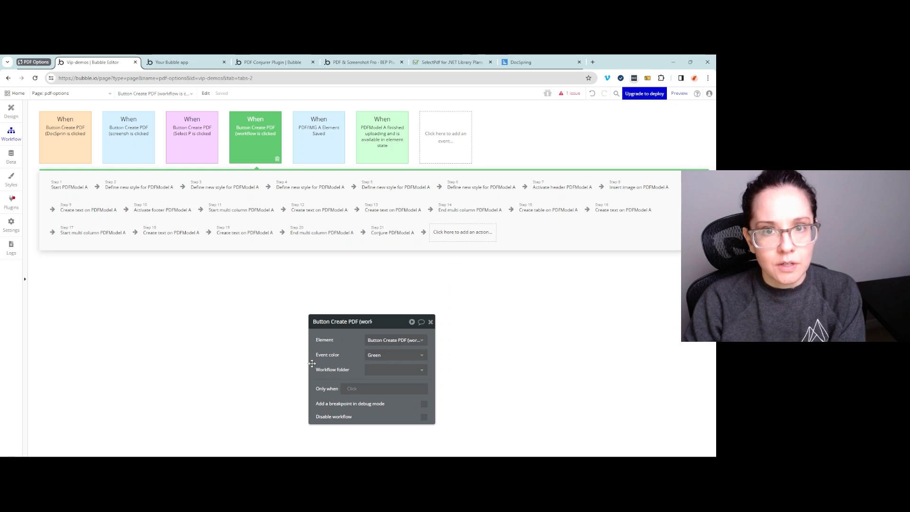
mouse_move(276, 300)
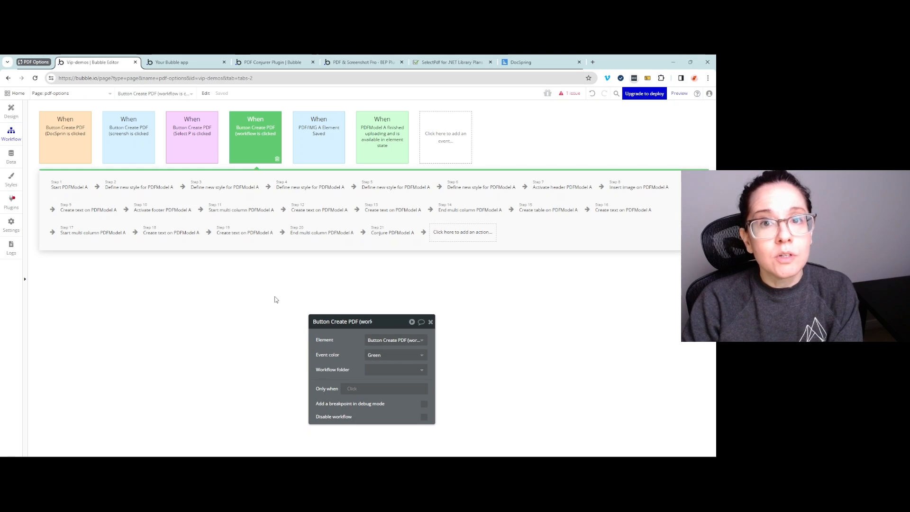
mouse_move(292, 274)
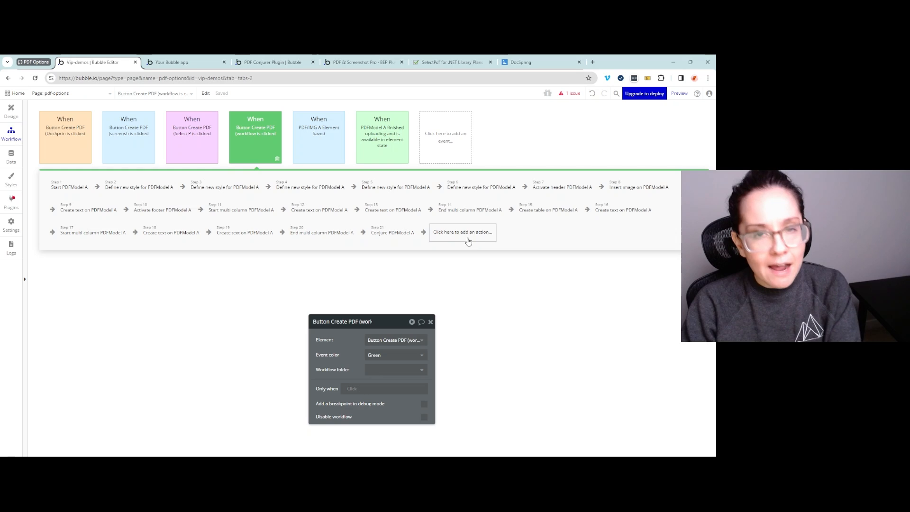
left_click(462, 231)
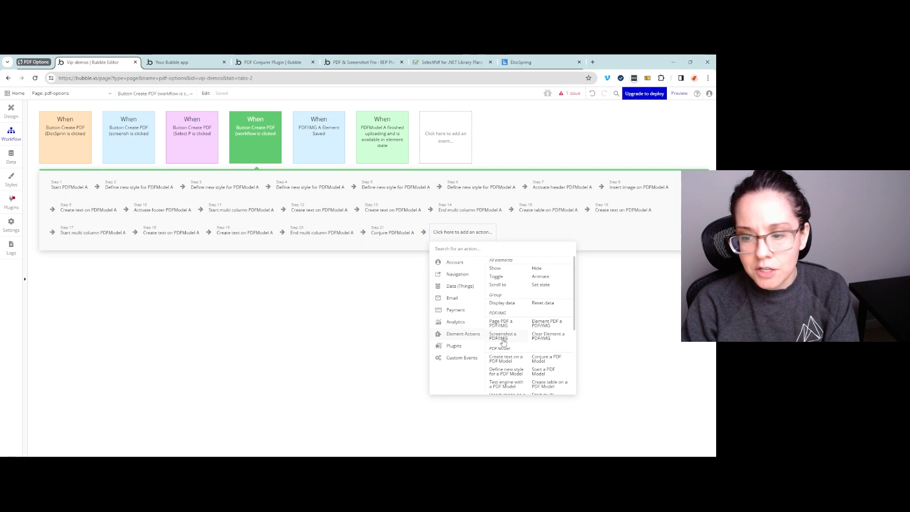
scroll("down", 3)
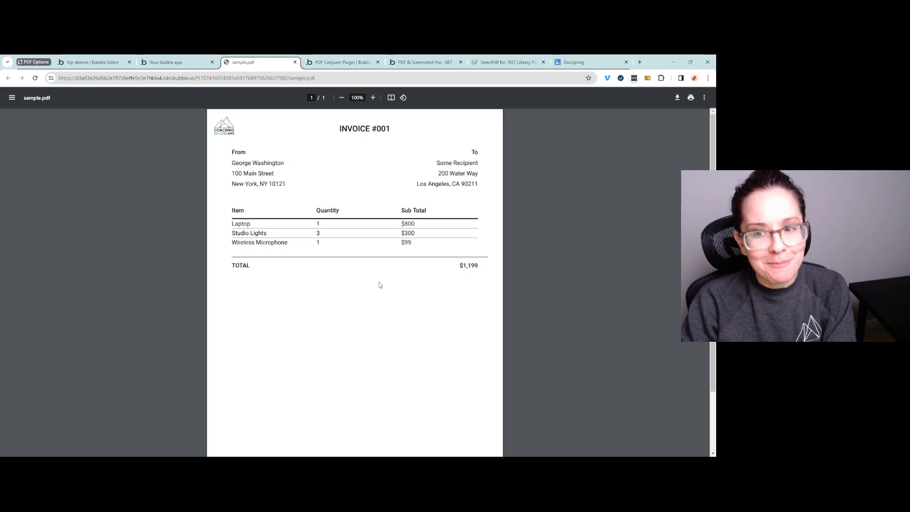
mouse_move(430, 231)
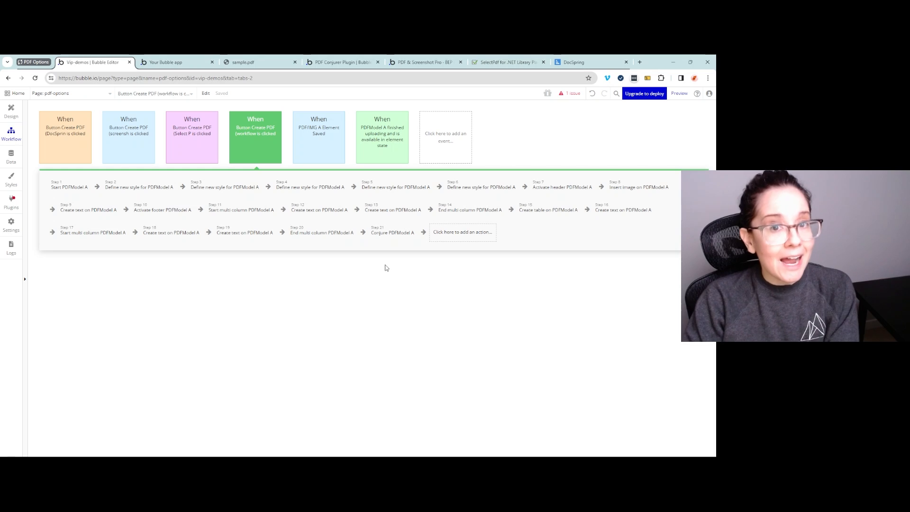
mouse_move(222, 216)
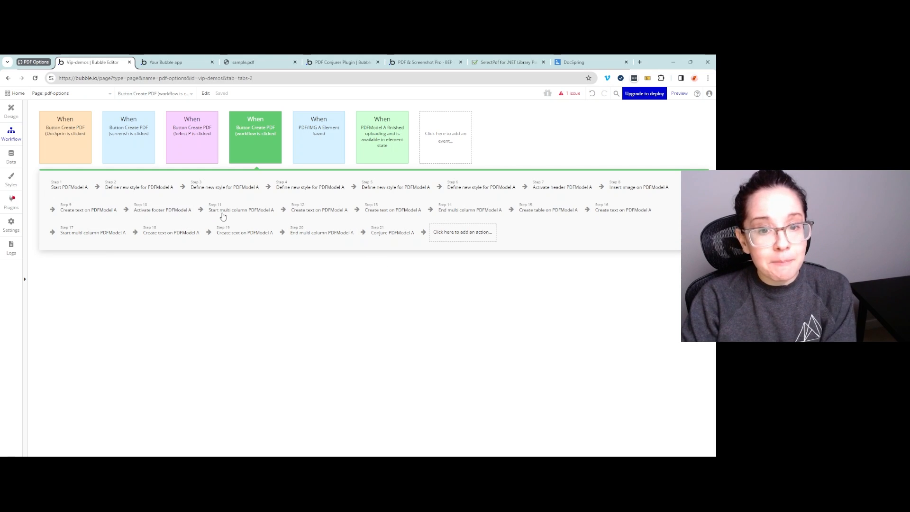
left_click(224, 187)
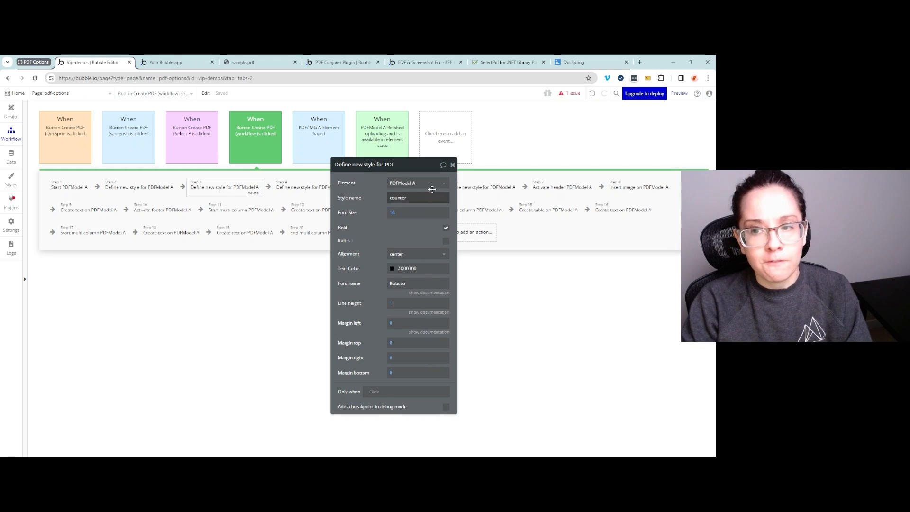
left_click(452, 165)
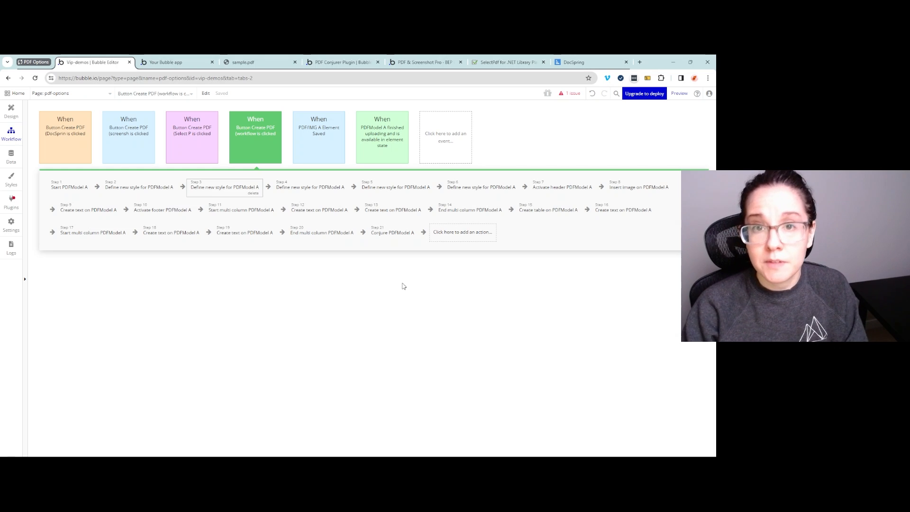
left_click(169, 62)
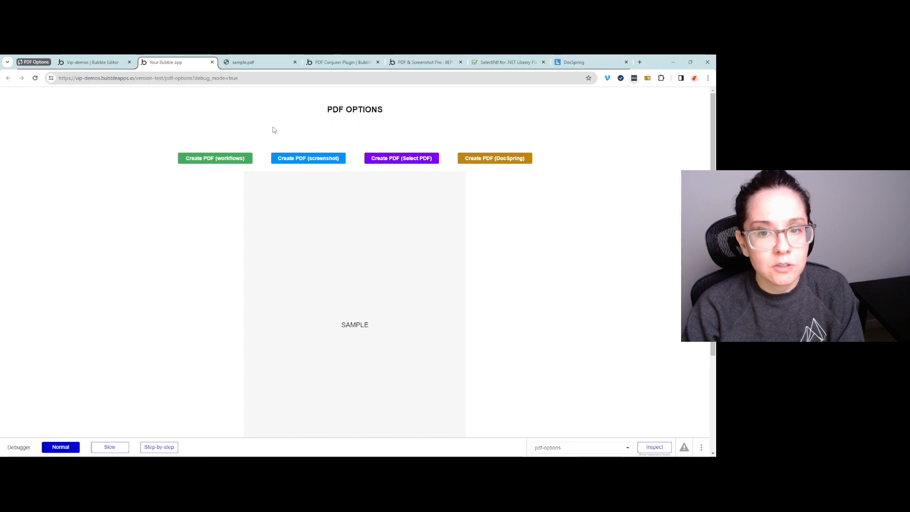
Step: Look over the PDF & Screenshot Pro plugin page, then return to the app editor
left_click(424, 62)
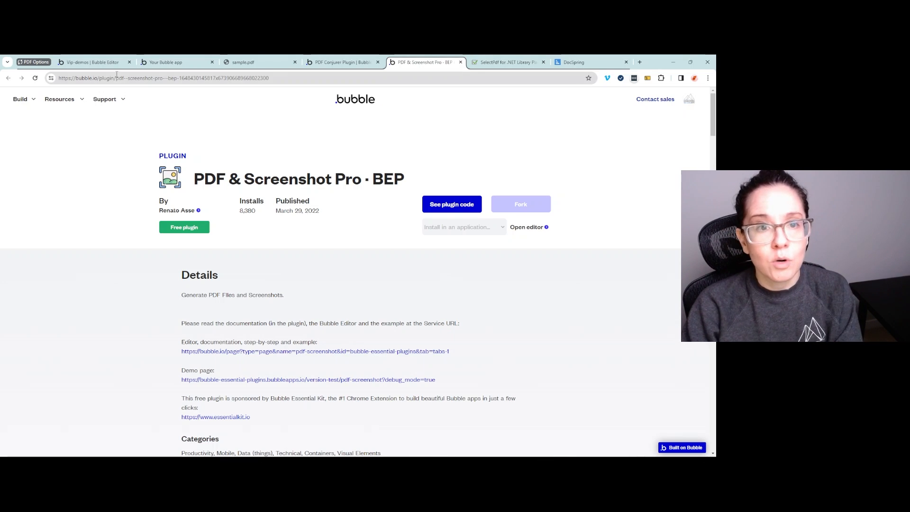
left_click(93, 62)
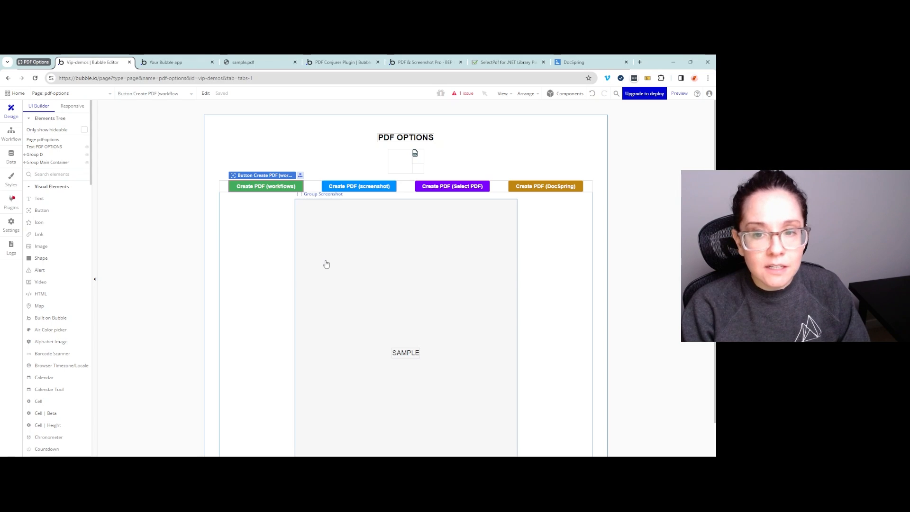
Step: Review the screenshot group's PDF/IMG capture step and saved-file workflow, then view the debug preview
left_click(324, 193)
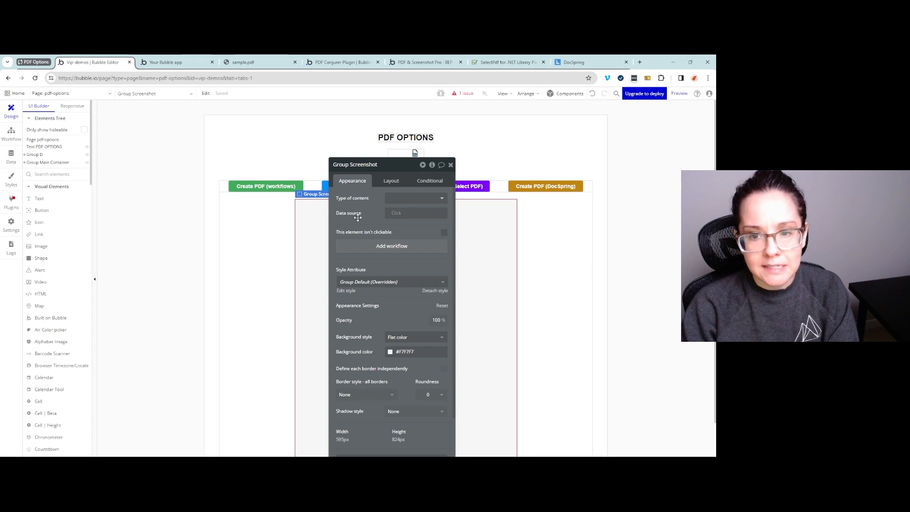
left_click(390, 180)
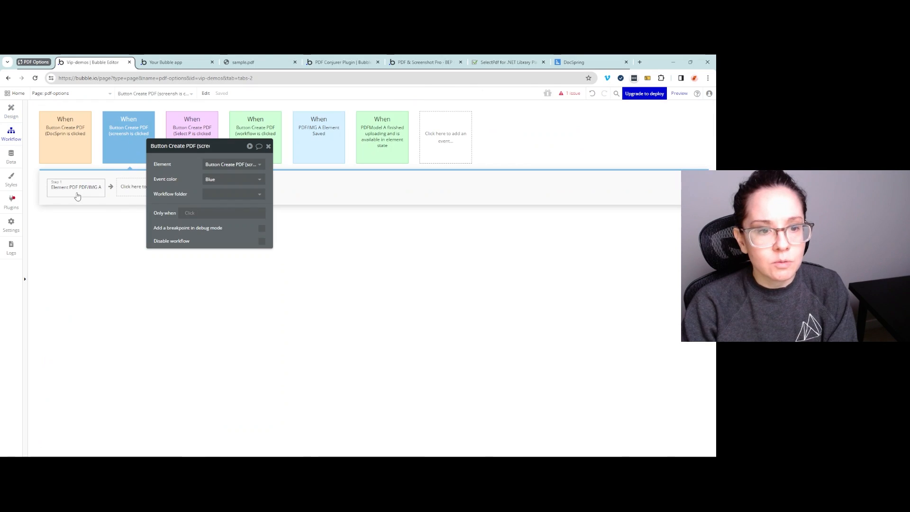
left_click(76, 186)
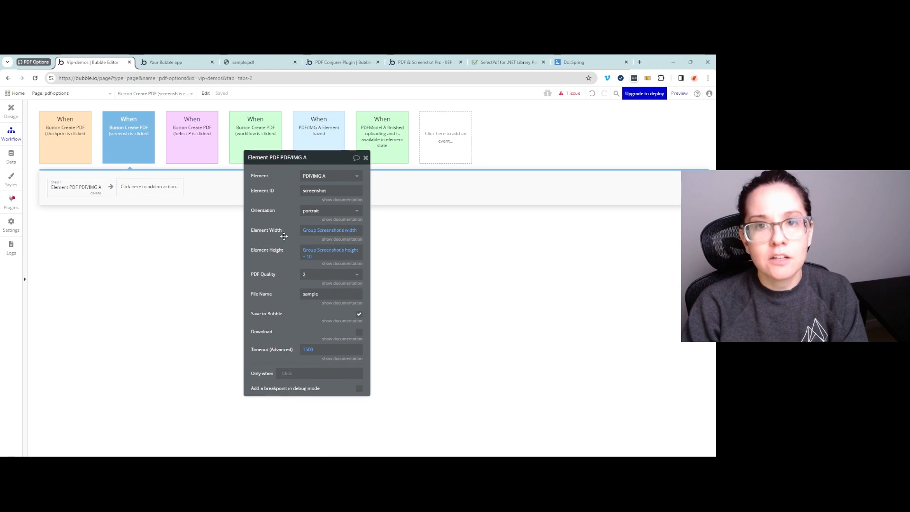
left_click(319, 137)
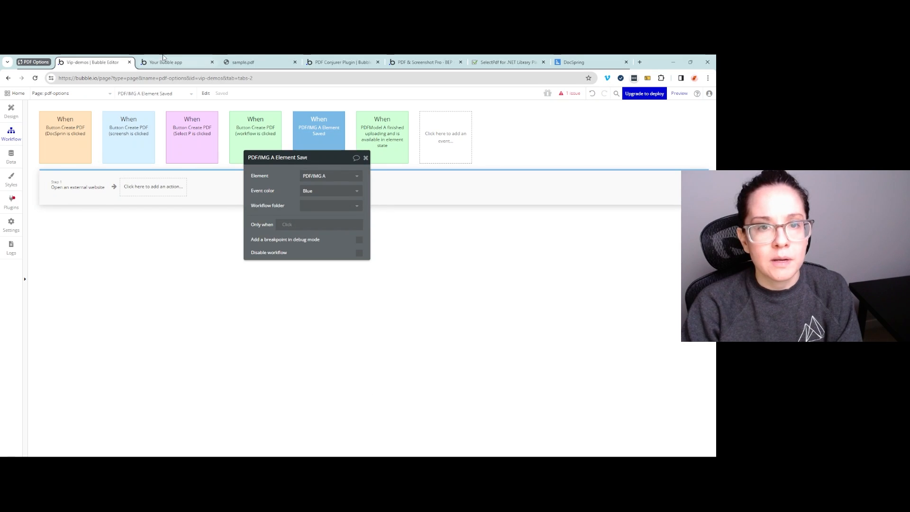
left_click(242, 62)
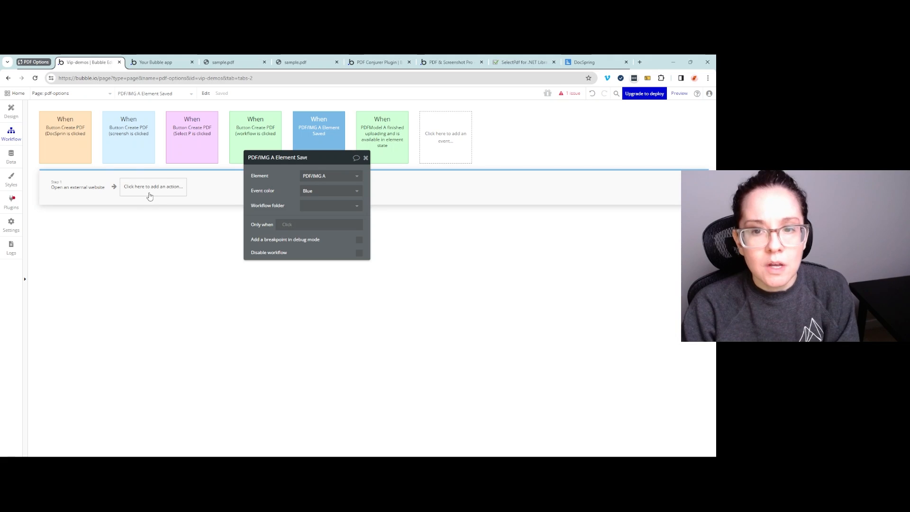
left_click(161, 62)
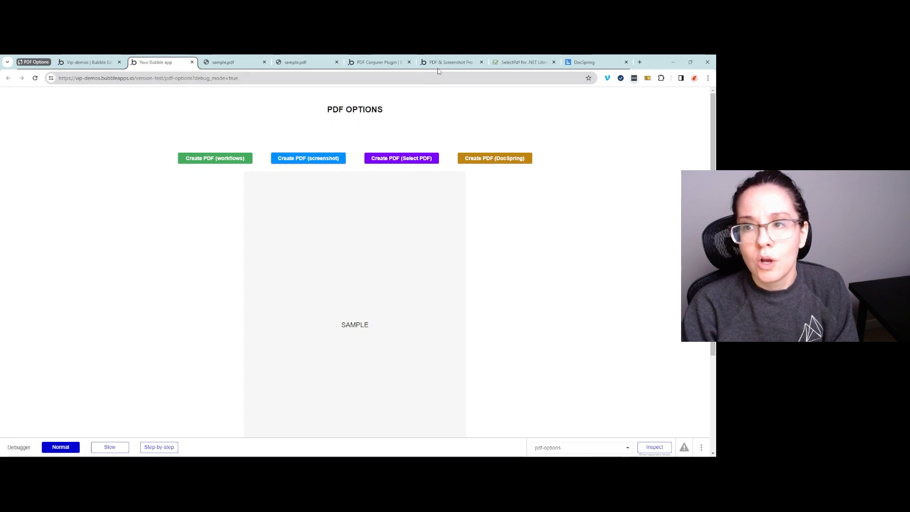
Step: Check SelectPDF's .NET library license pricing, then go back to the Bubble workflow editor
left_click(522, 62)
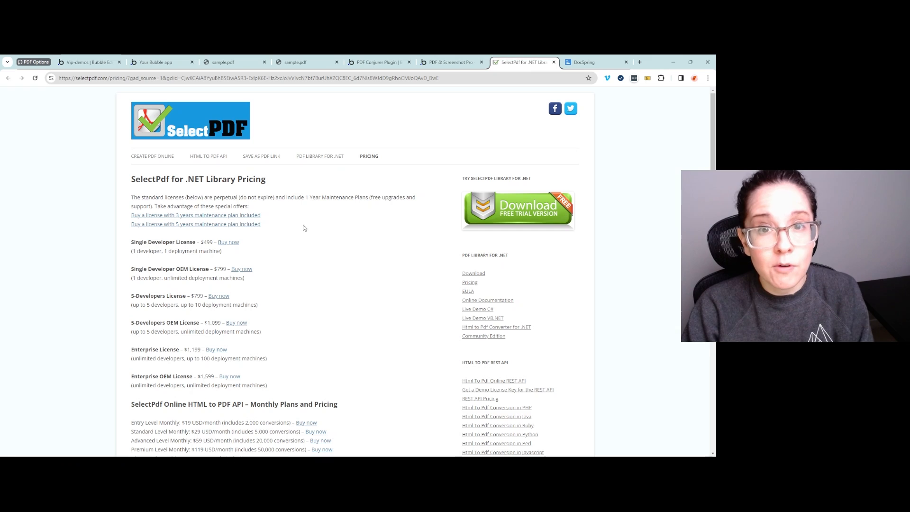
mouse_move(296, 228)
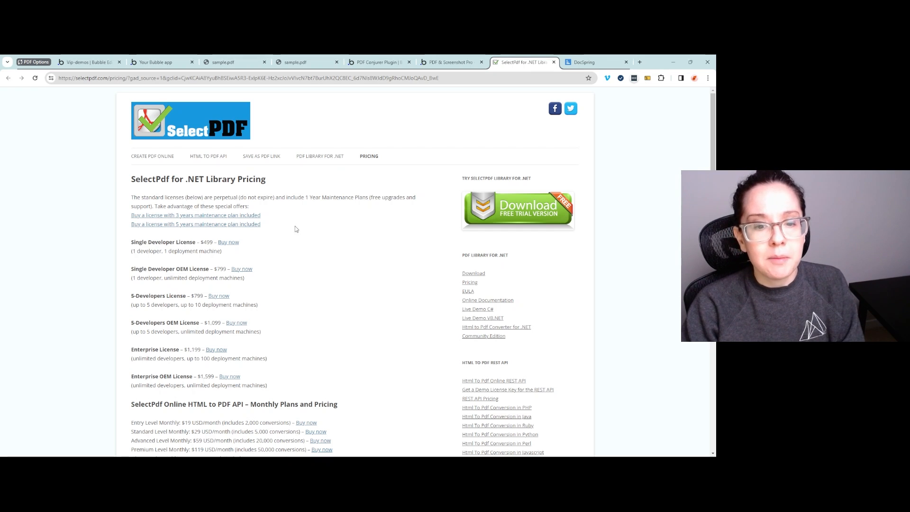
mouse_move(264, 186)
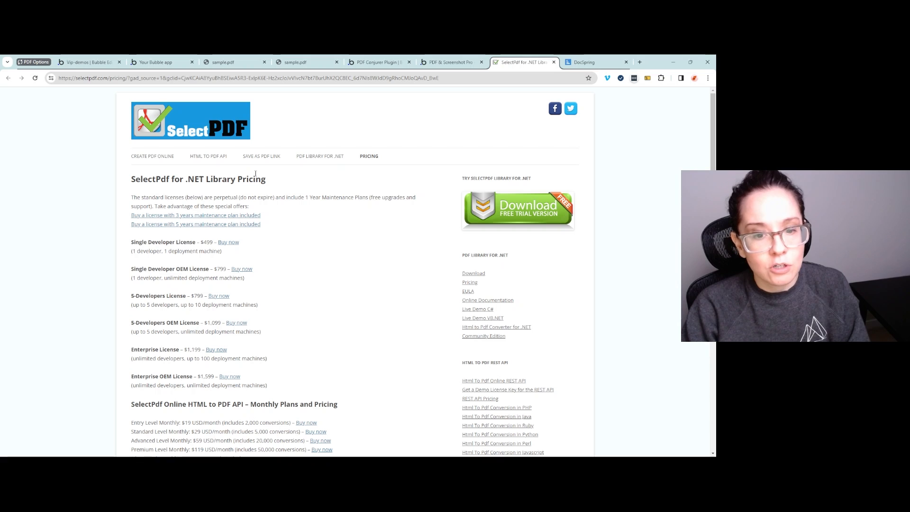
left_click(88, 62)
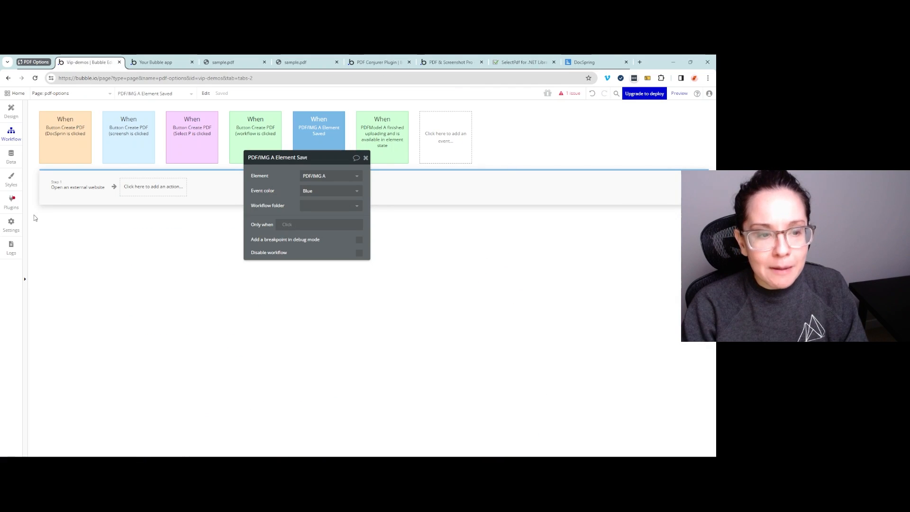
mouse_move(67, 214)
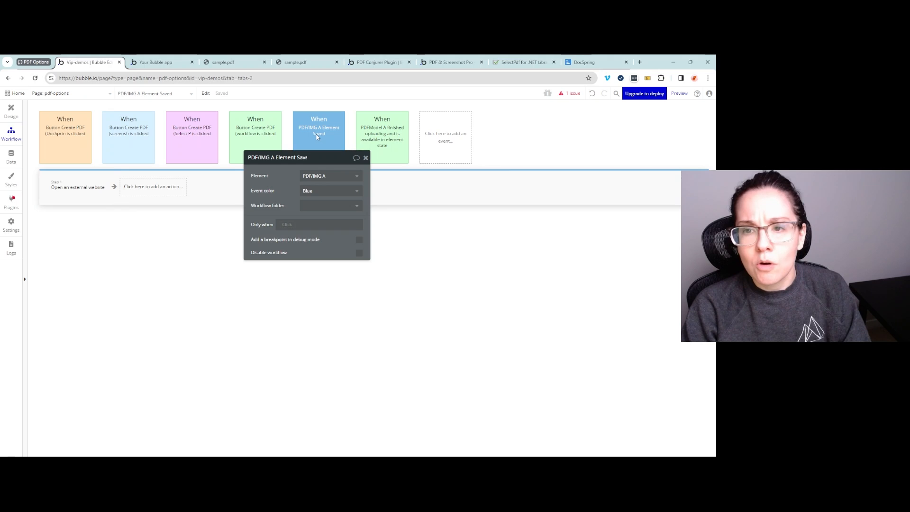
Step: Inspect the Select PDF button's Generate PDF step, then switch to the running PDF Options preview
left_click(191, 136)
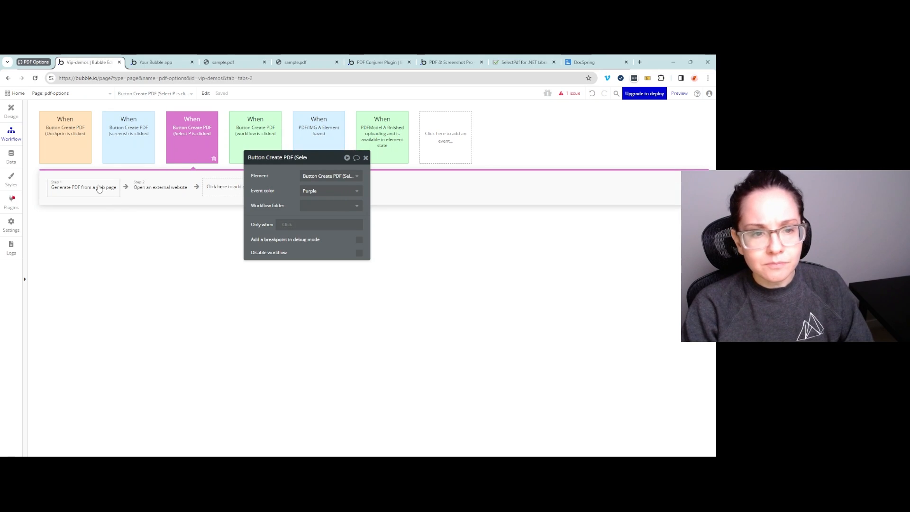
left_click(83, 187)
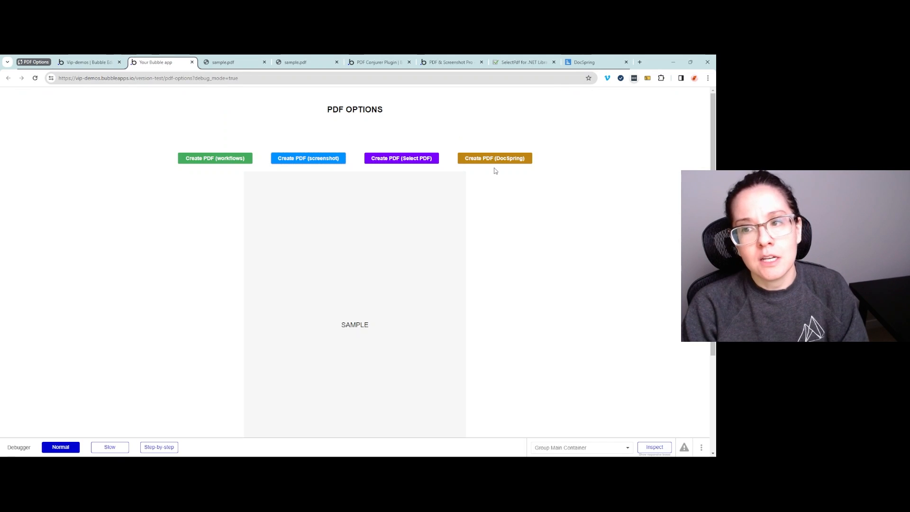
left_click(494, 158)
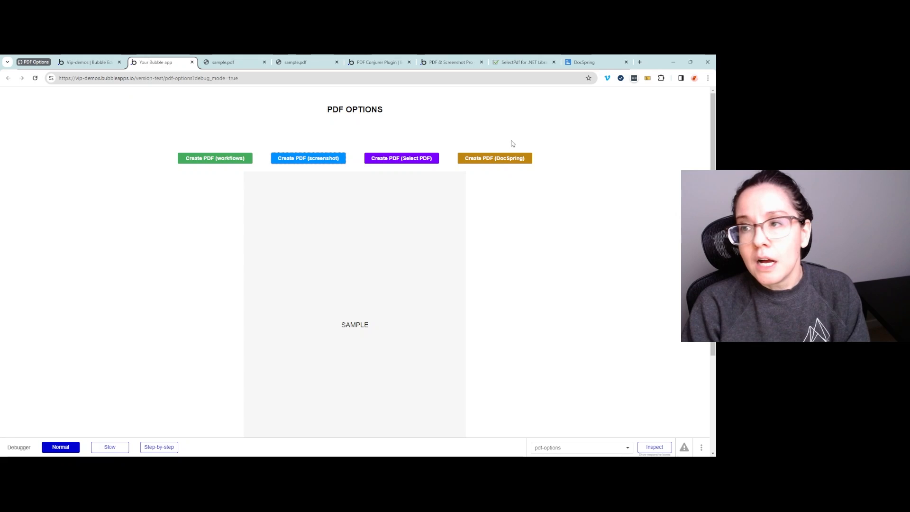
Step: Switch to the DocSpring Templates dashboard listing Sample Agreement.pdf
left_click(595, 62)
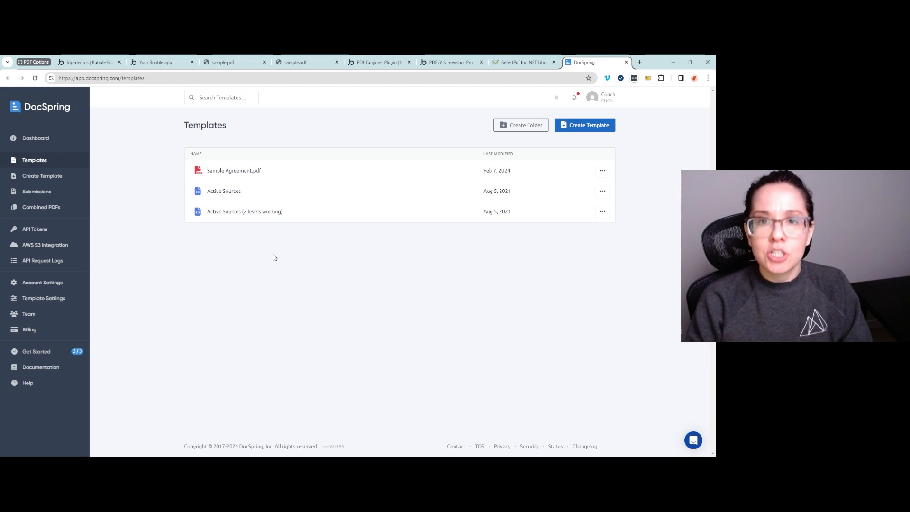
Step: Open the Sample Agreement.pdf template and inspect the Party 2 field's settings
left_click(234, 170)
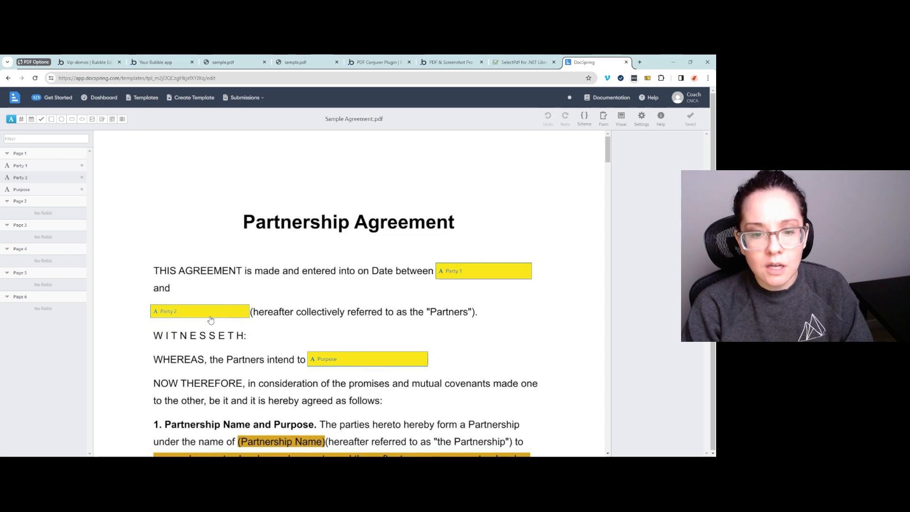
left_click(199, 311)
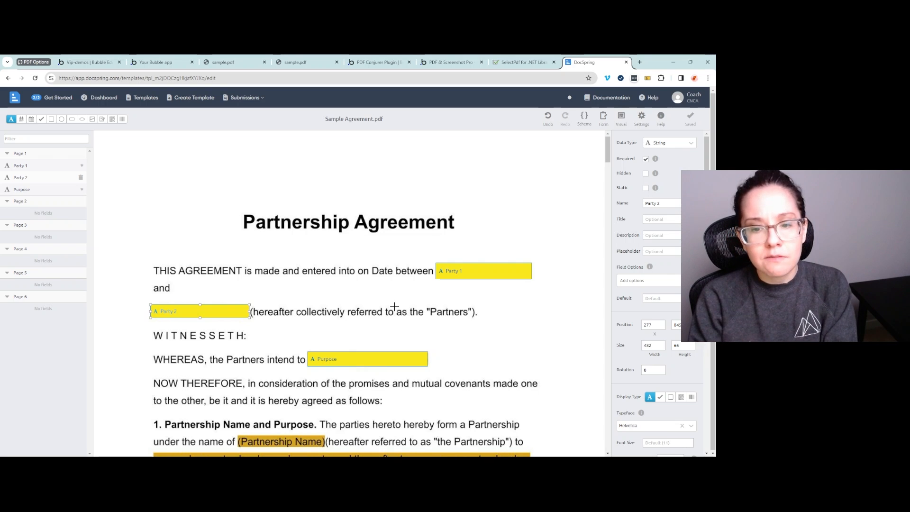
mouse_move(419, 301)
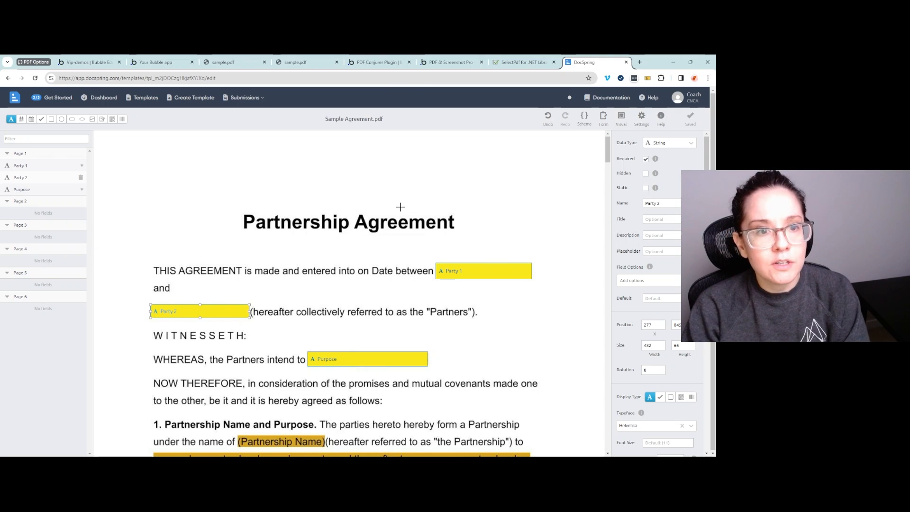
mouse_move(300, 208)
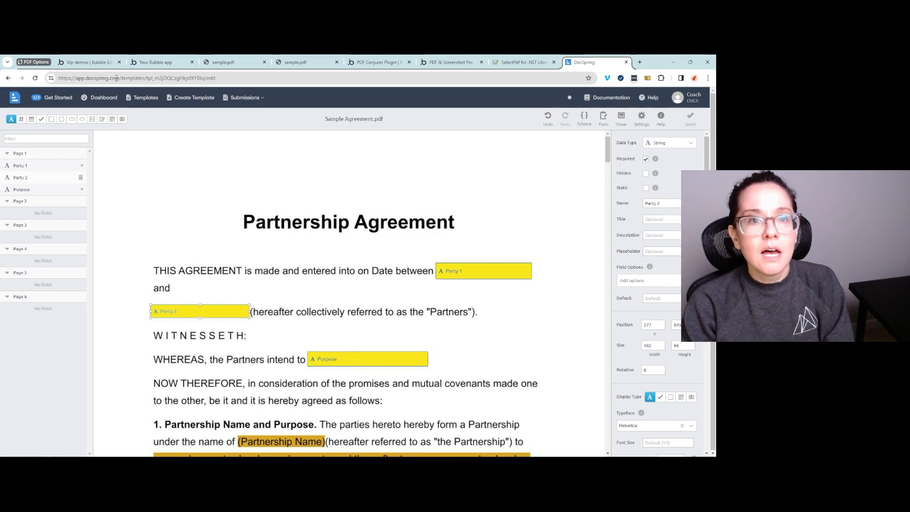
Step: View DocSpring Create PDF's Party 1, Party 2 and Purpose mapping, then the open-PDF-URL step
left_click(88, 62)
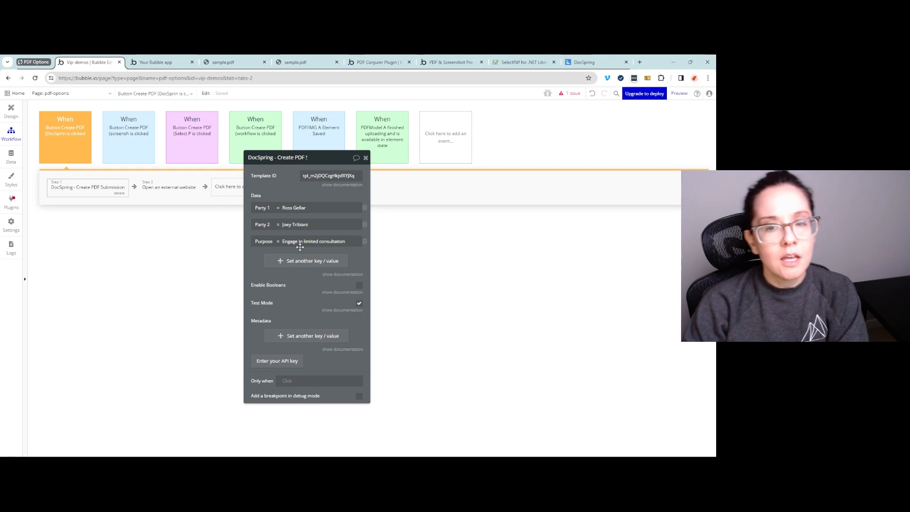
left_click(314, 241)
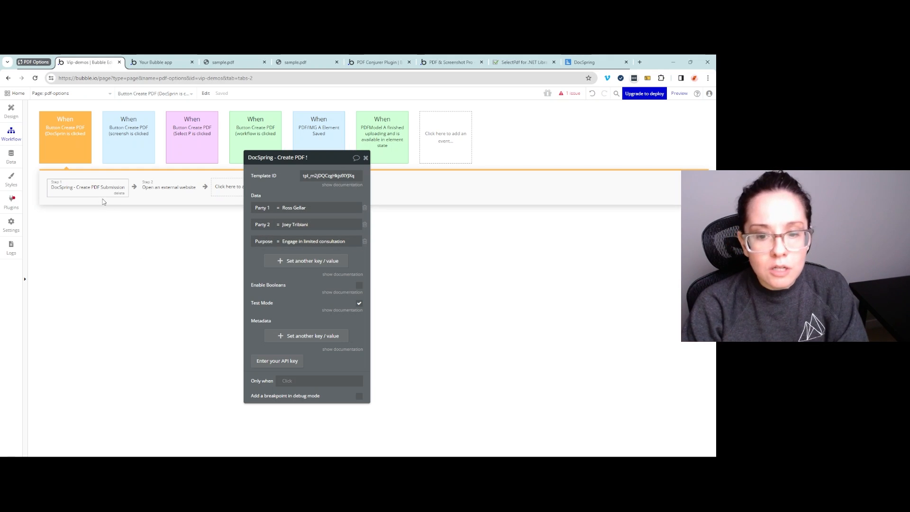
left_click(168, 186)
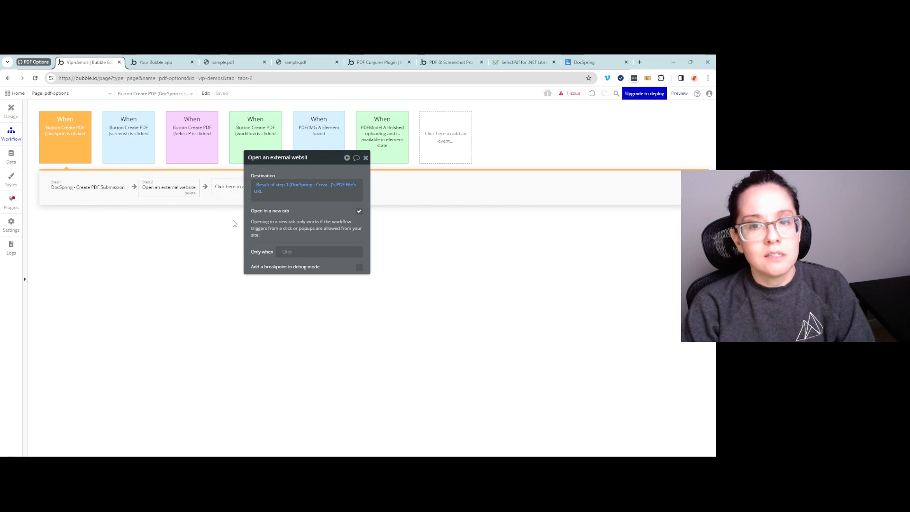
mouse_move(262, 210)
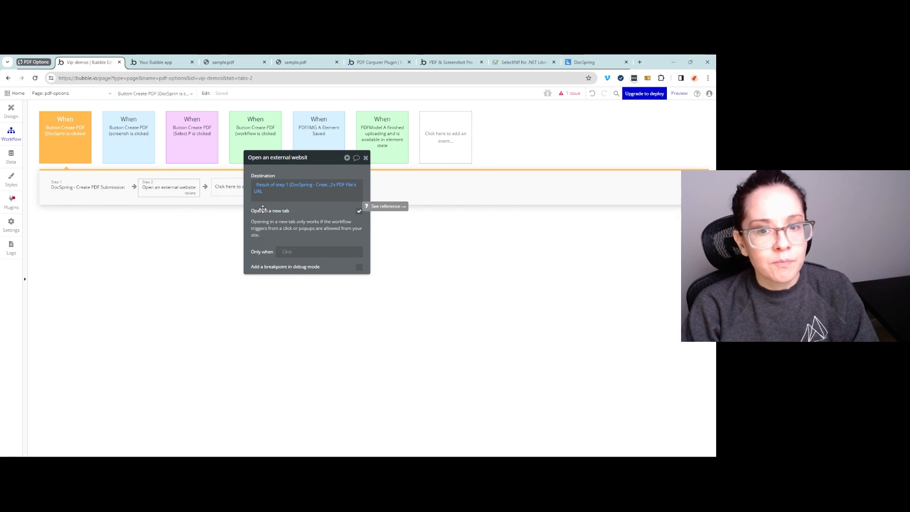